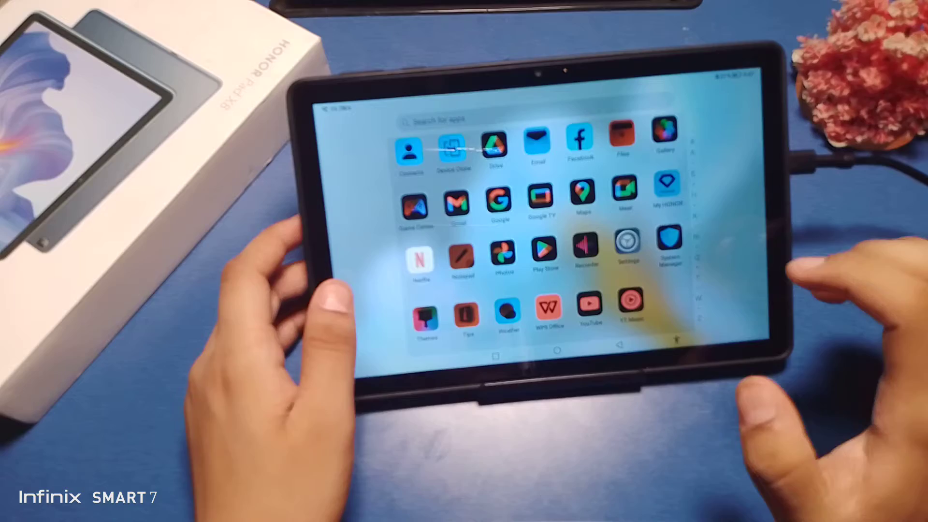
Scroll through the home screen apps to reach the Settings icon.
{"action": "scroll", "scroll_direction": "down", "scroll_amount": 3}
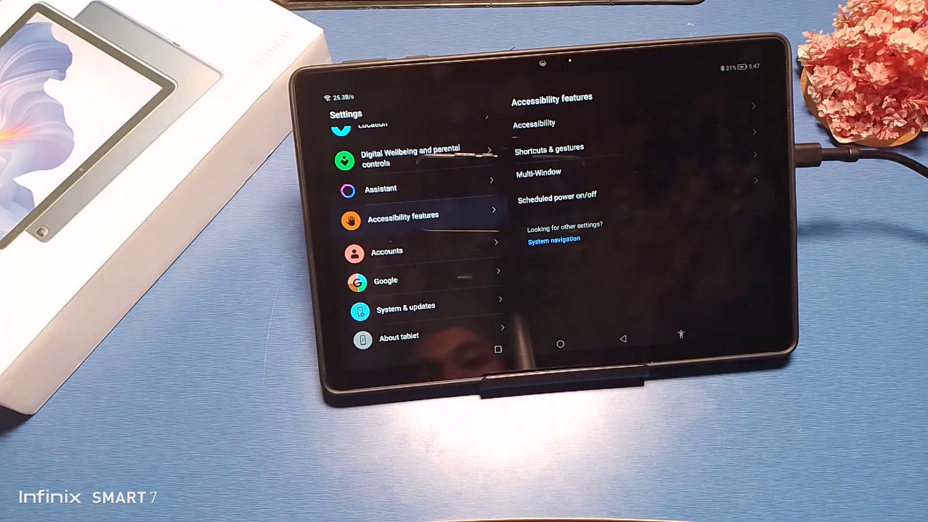
Go into the Accessibility page from the Accessibility features section.
{"action": "left_click", "coordinate": [533, 124]}
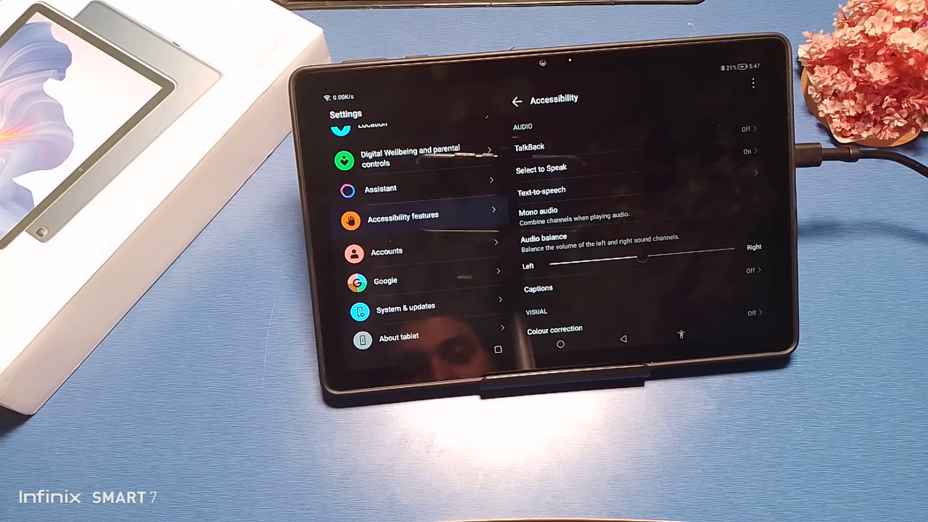
Switch off the Colour inversion toggle in the Visual section.
{"action": "scroll", "scroll_direction": "down", "scroll_amount": 3}
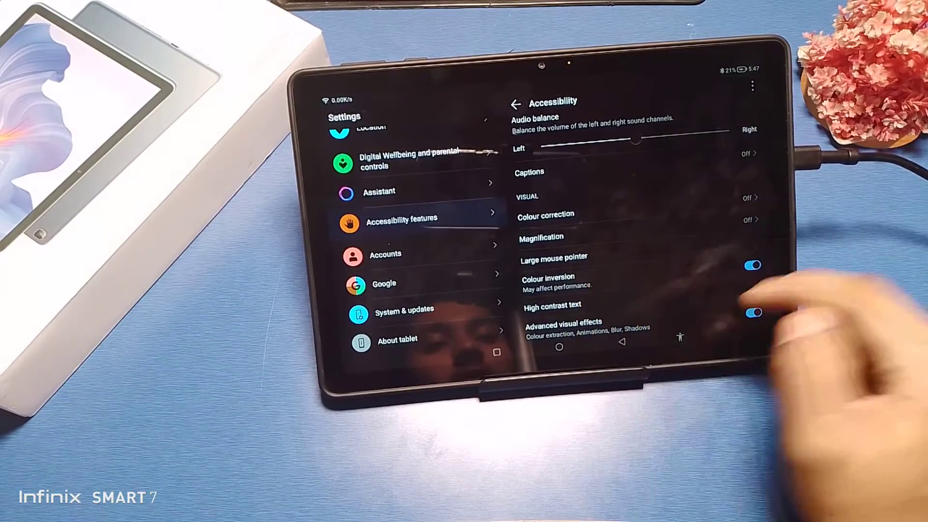
{"action": "left_click", "coordinate": [753, 265]}
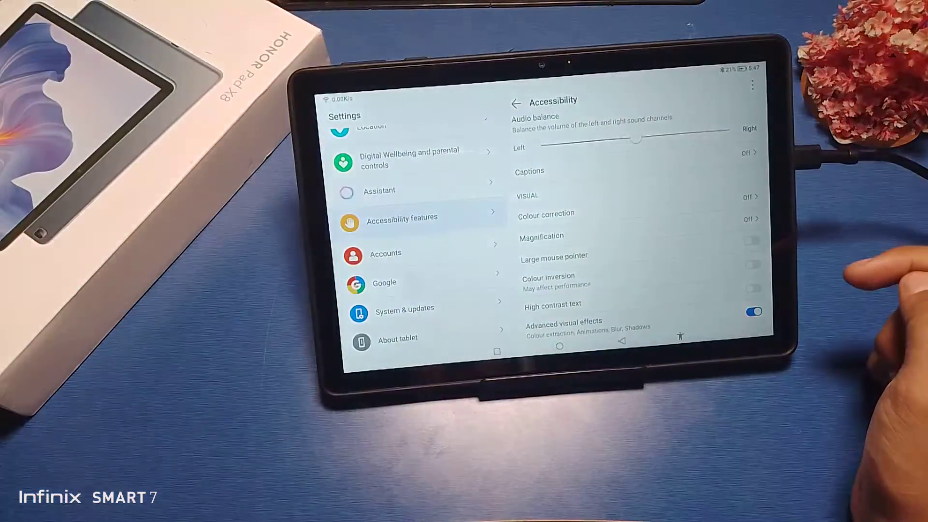